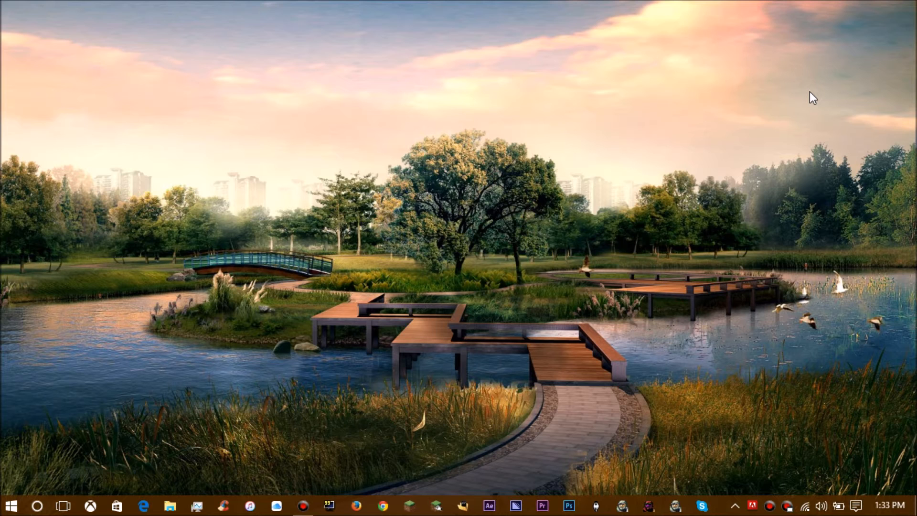
{"action": "mouse_move", "coordinate": [302, 156]}
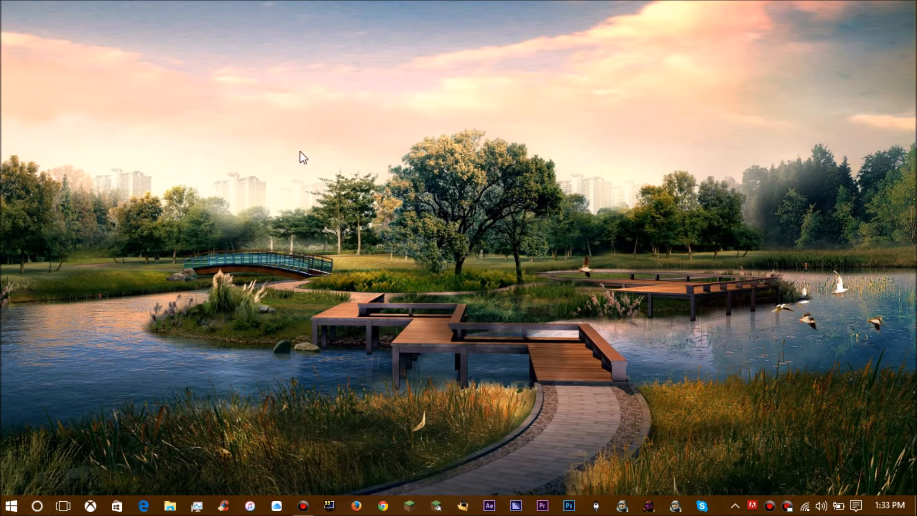
{"action": "mouse_move", "coordinate": [615, 332]}
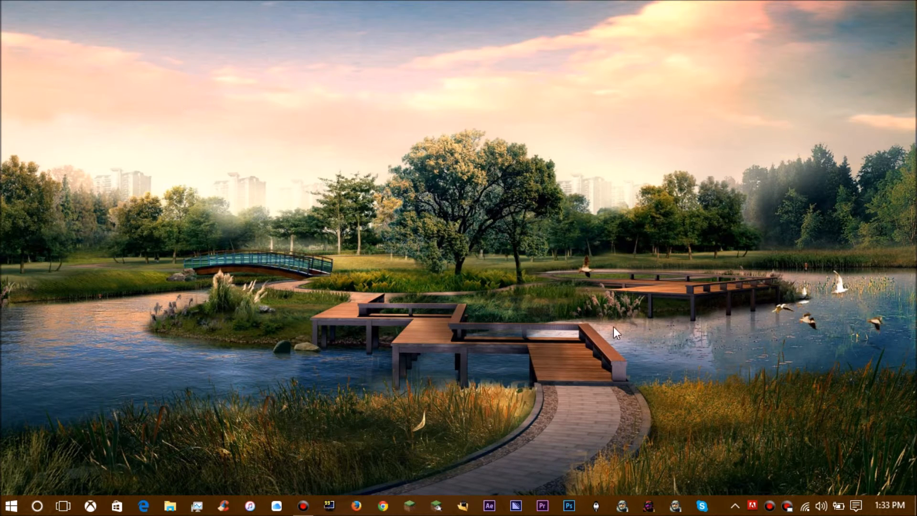
{"action": "mouse_move", "coordinate": [292, 377]}
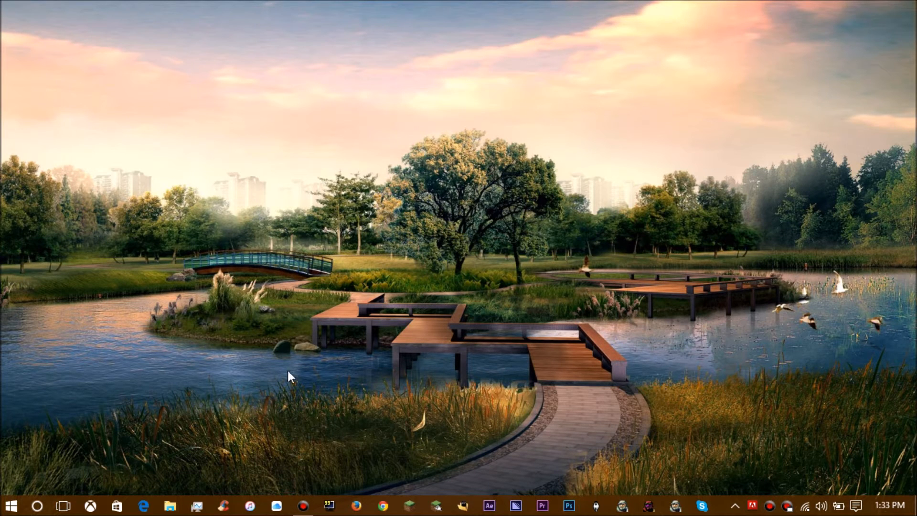
{"action": "mouse_move", "coordinate": [675, 386]}
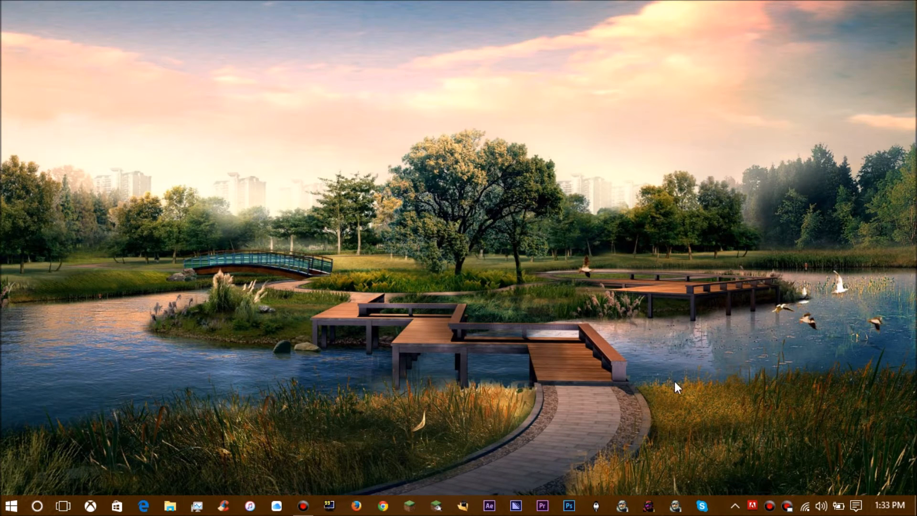
{"action": "mouse_move", "coordinate": [553, 255]}
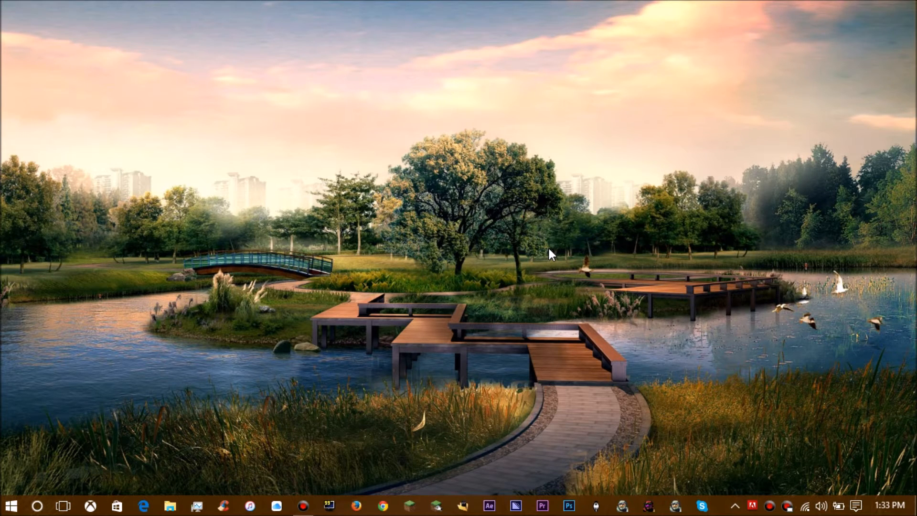
{"action": "mouse_move", "coordinate": [366, 261]}
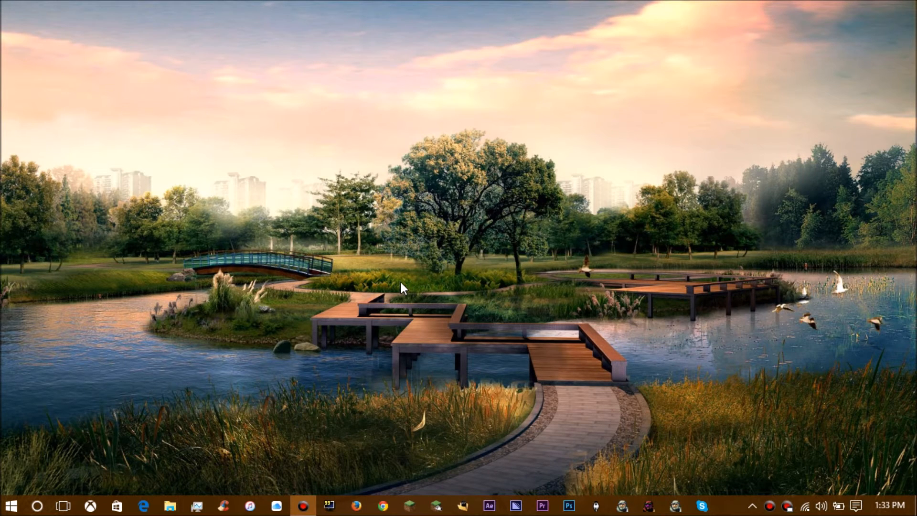
Search Google for 'skyrim script extender' in Firefox and open the SKSE site.
{"action": "left_click", "coordinate": [357, 506]}
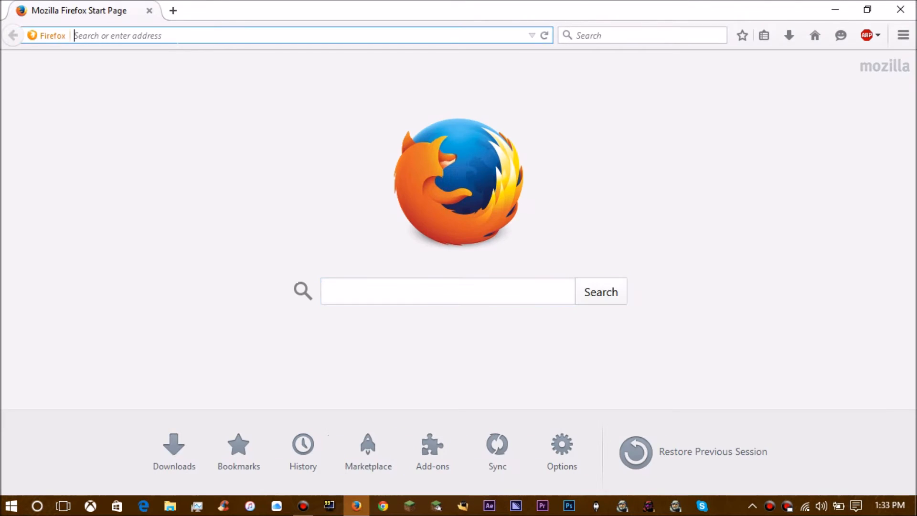
{"action": "type", "text": "skyriu"}
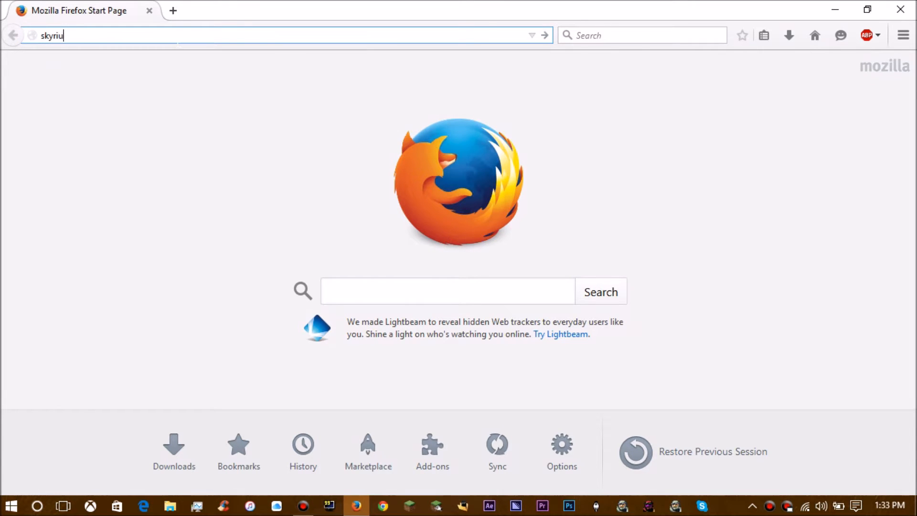
{"action": "type", "text": "skyrim+script+extender&ie=utf-8&oe=utf-8"}
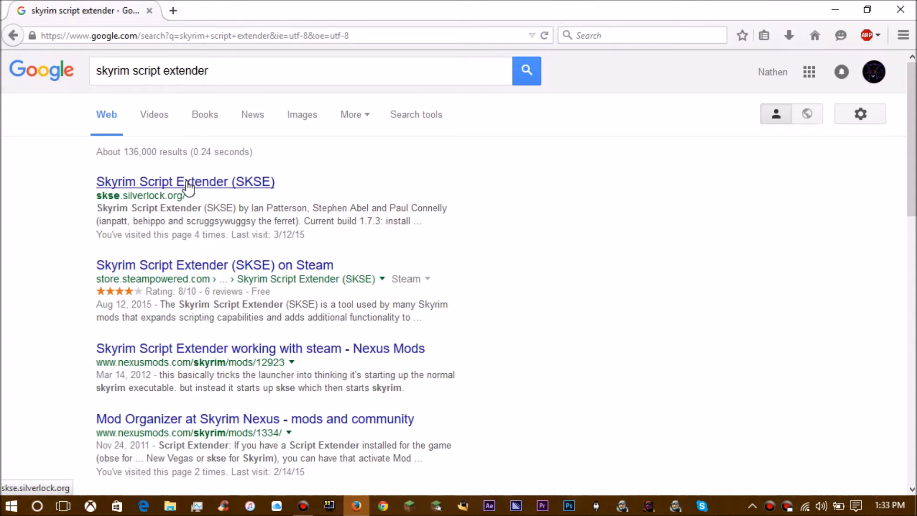
{"action": "left_click", "coordinate": [185, 181]}
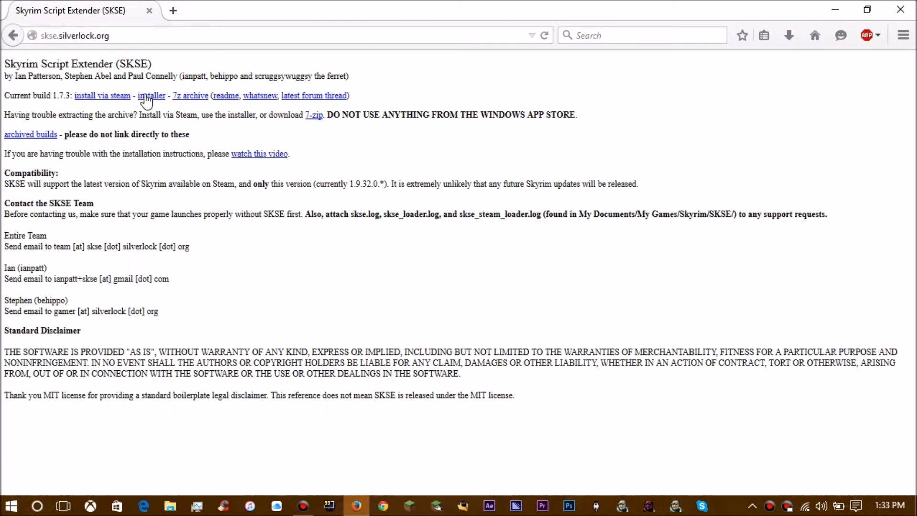
{"action": "mouse_move", "coordinate": [113, 126]}
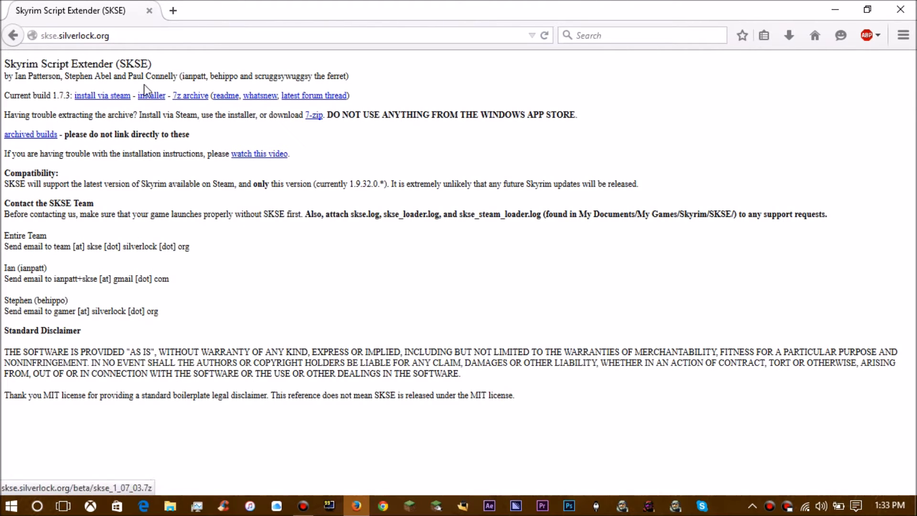
Save the installer skse_1_07_03_installer.exe into the Downloads folder.
{"action": "left_click", "coordinate": [151, 95]}
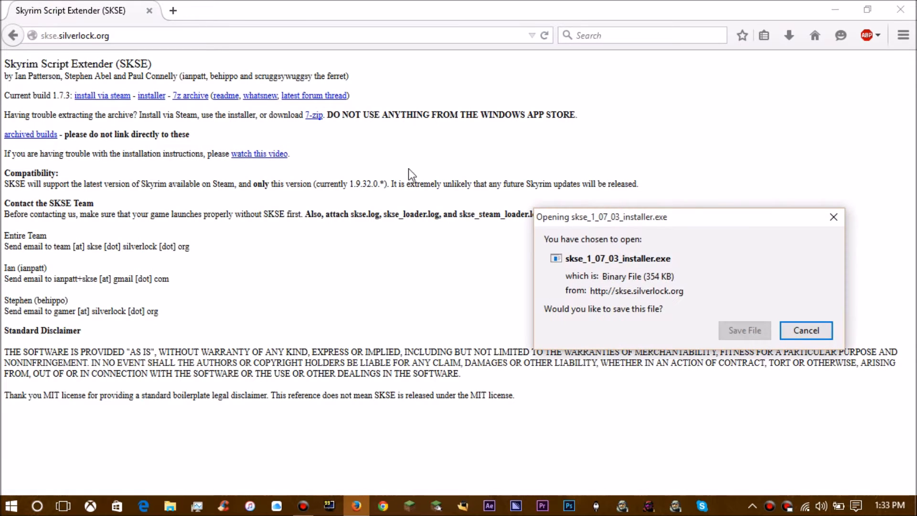
{"action": "left_click", "coordinate": [805, 330]}
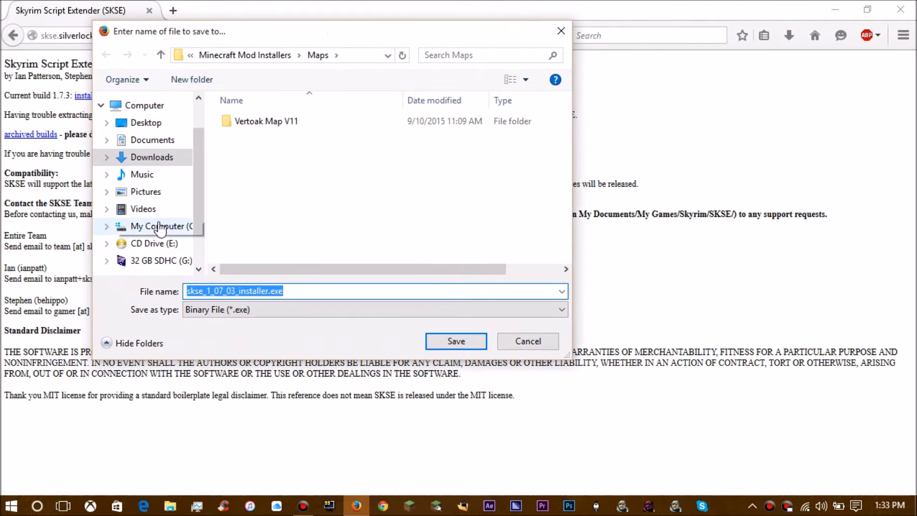
{"action": "left_click", "coordinate": [159, 226]}
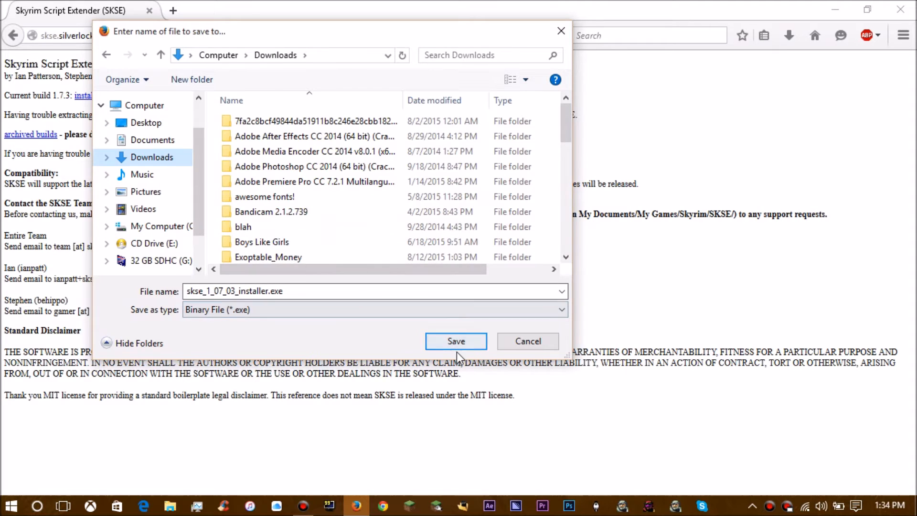
{"action": "left_click", "coordinate": [456, 341]}
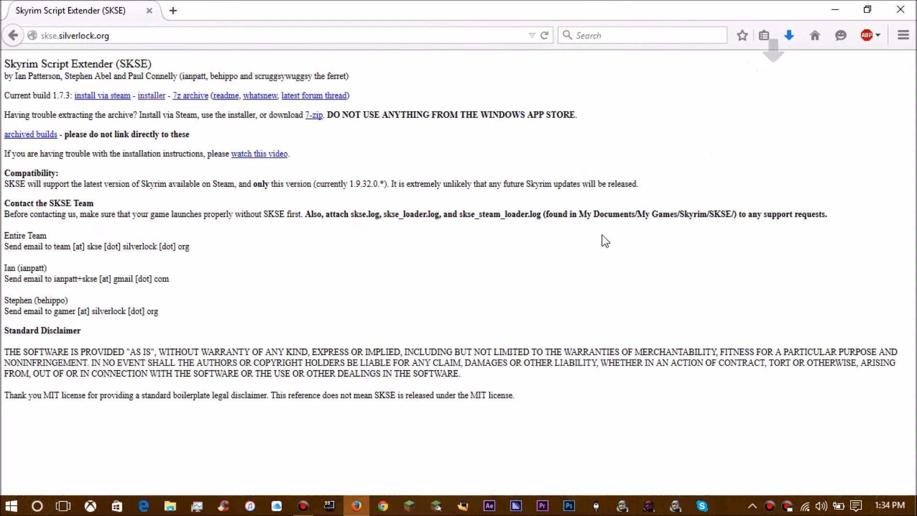
Run skse_1_07_03_installer.exe and install SKSE into C:\Steam\SteamApps\common\skyrim\.
{"action": "left_click", "coordinate": [789, 34]}
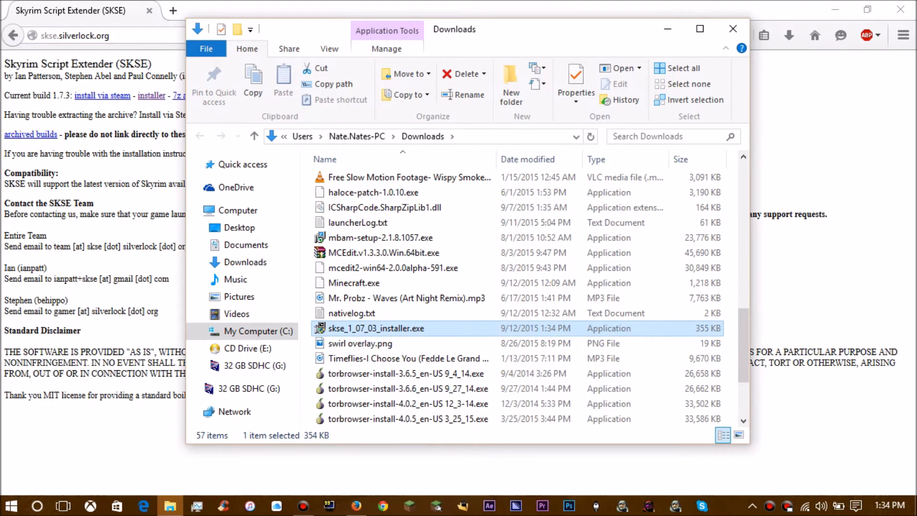
{"action": "double_click", "coordinate": [377, 328]}
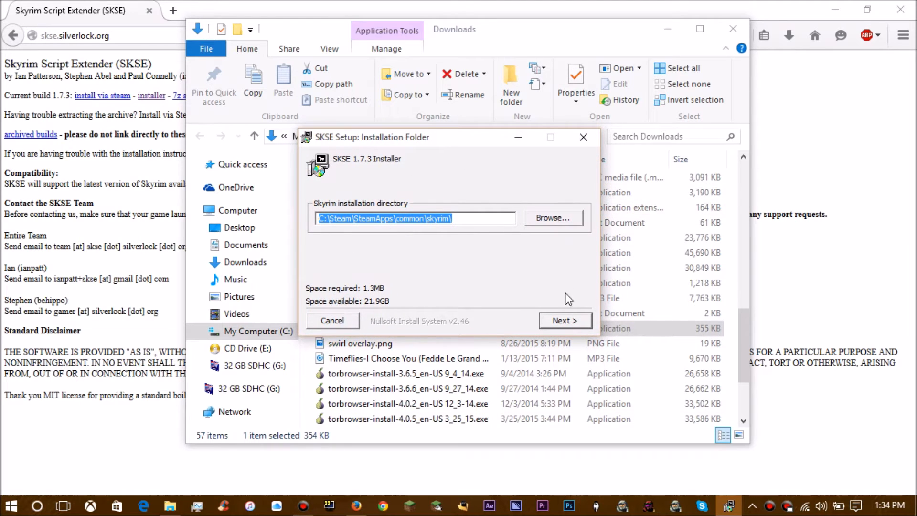
{"action": "mouse_move", "coordinate": [472, 139]}
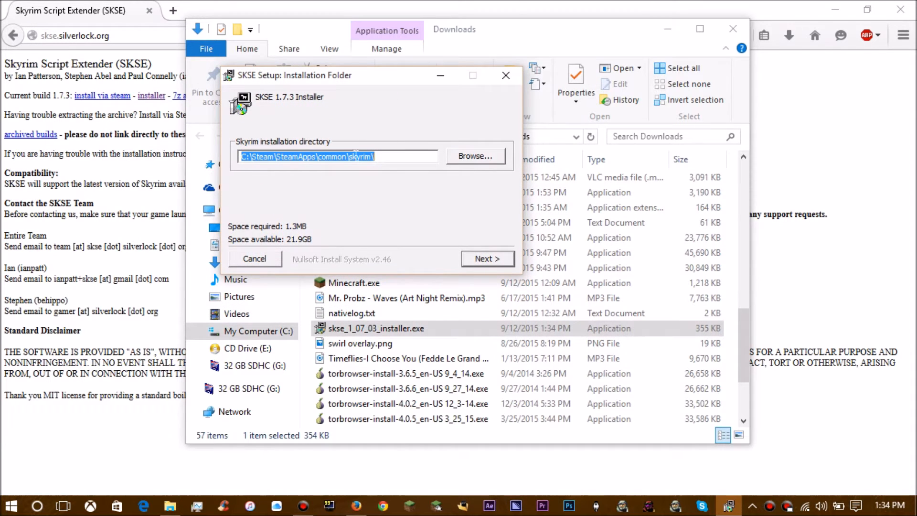
{"action": "left_click", "coordinate": [475, 156]}
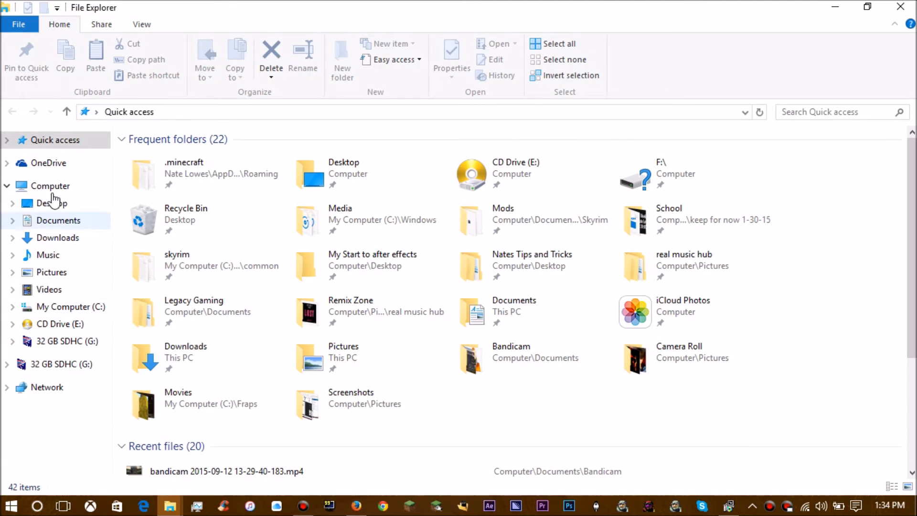
Browse through C: > Steam > SteamApps into the Skyrim folder and scroll its files.
{"action": "left_click", "coordinate": [51, 185]}
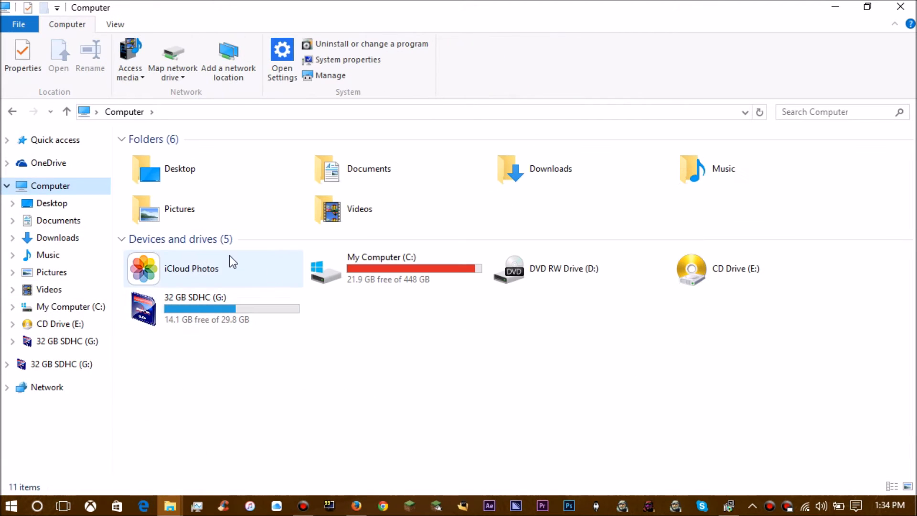
{"action": "double_click", "coordinate": [380, 268]}
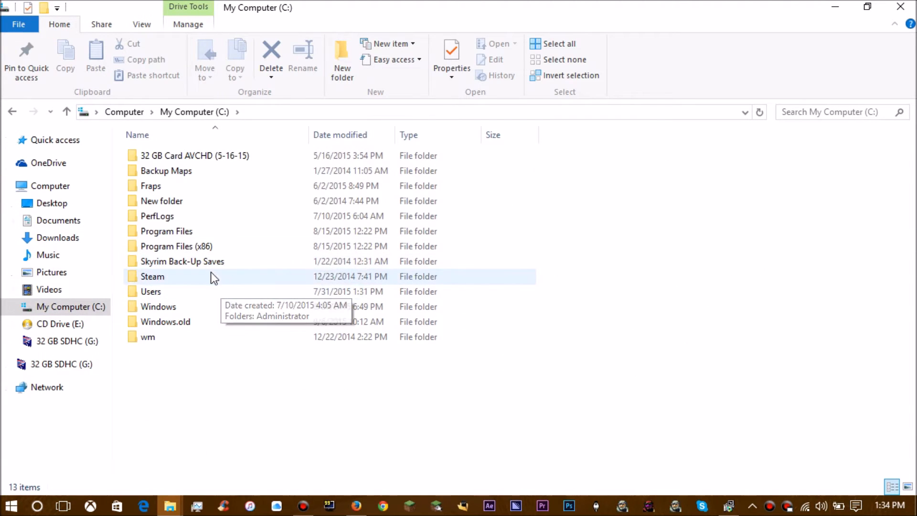
{"action": "double_click", "coordinate": [152, 276]}
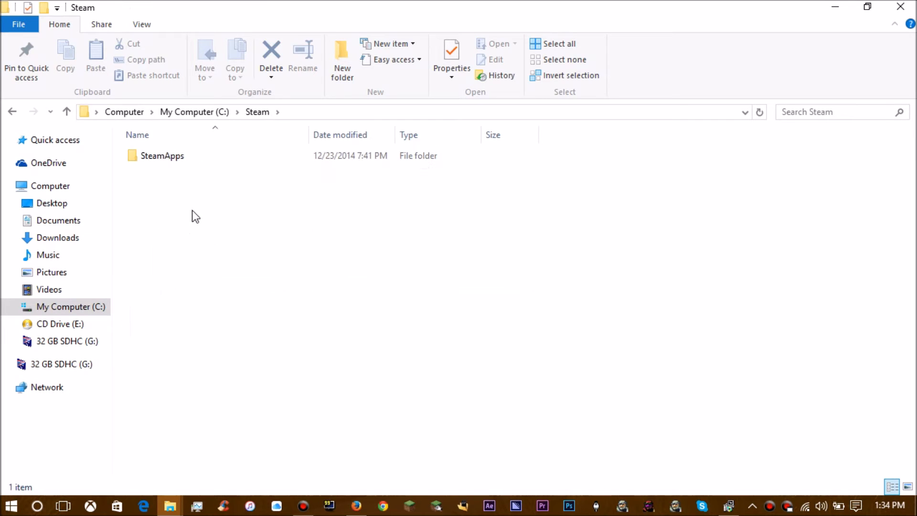
{"action": "double_click", "coordinate": [162, 155]}
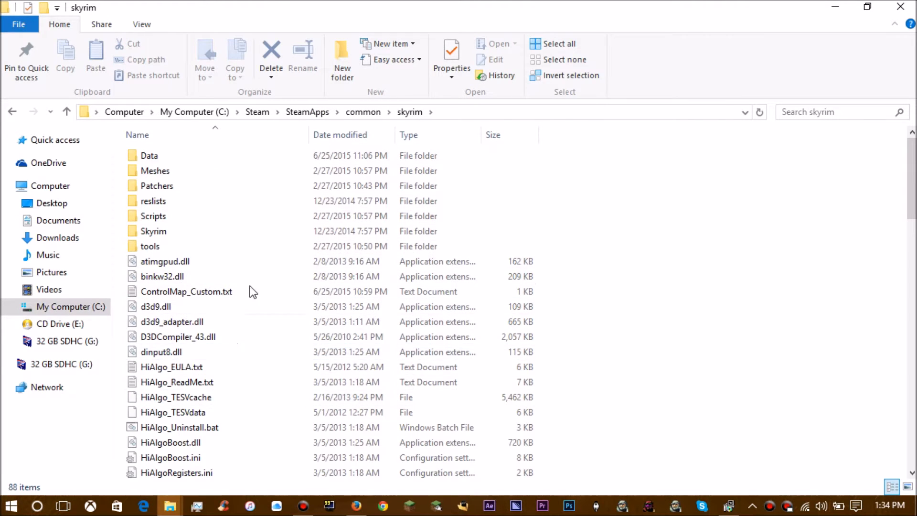
{"action": "scroll", "scroll_direction": "down", "scroll_amount": 3}
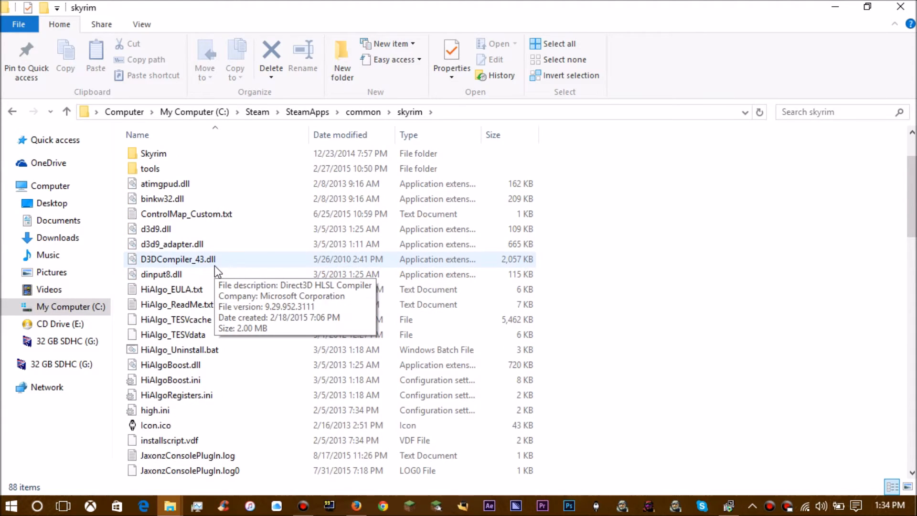
{"action": "scroll", "scroll_direction": "down", "scroll_amount": 3}
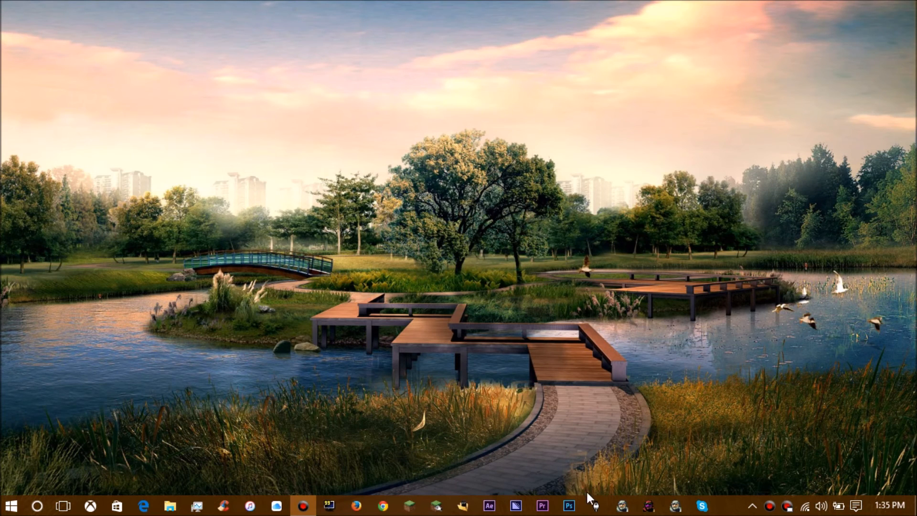
{"action": "mouse_move", "coordinate": [596, 506]}
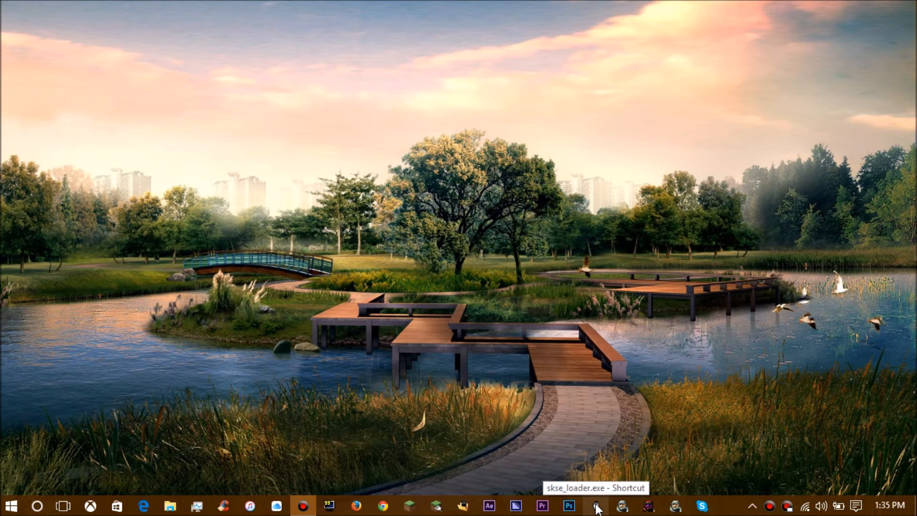
{"action": "left_click", "coordinate": [10, 505]}
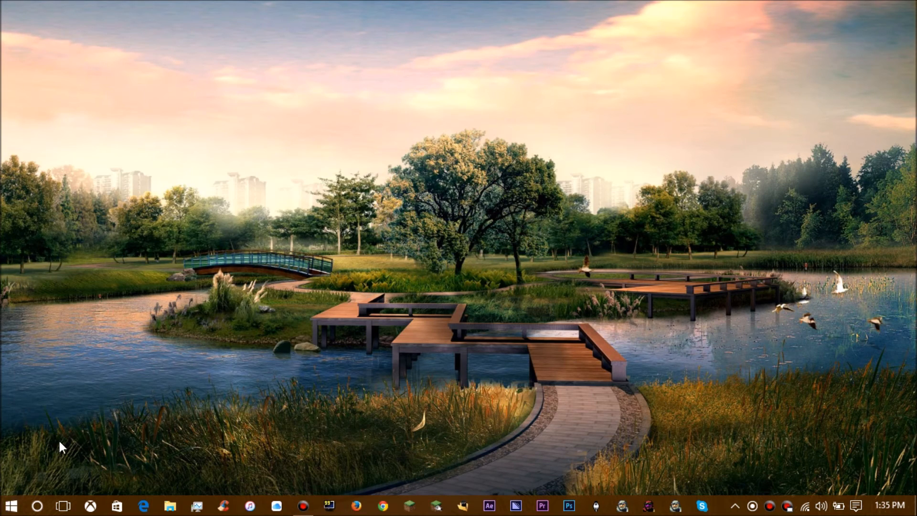
Search Start for 'skyrim launcher' and launch the SkyrimLauncher app.
{"action": "type", "text": "skyrim lau"}
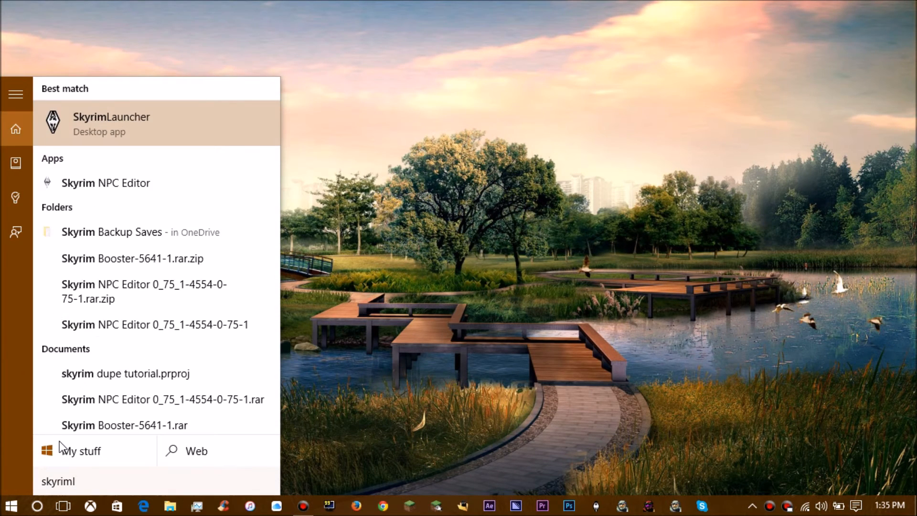
{"action": "type", "text": "auncher"}
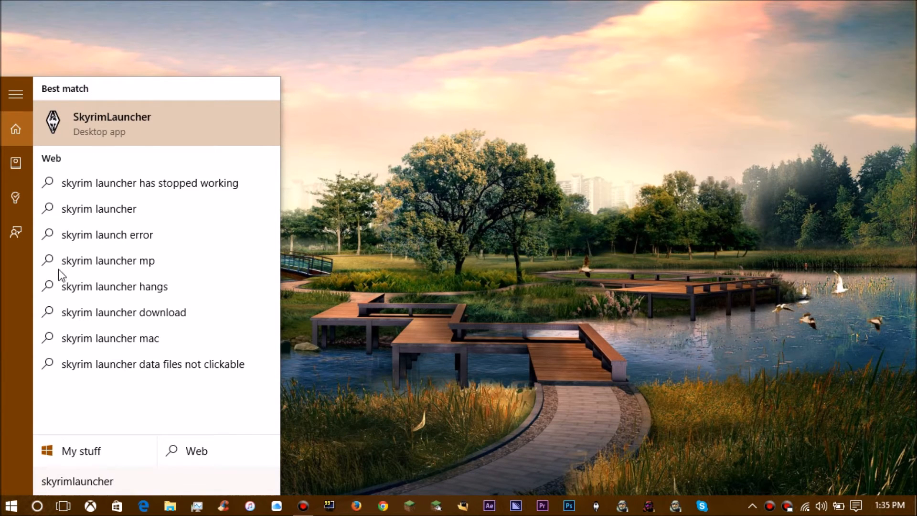
{"action": "left_click", "coordinate": [111, 123]}
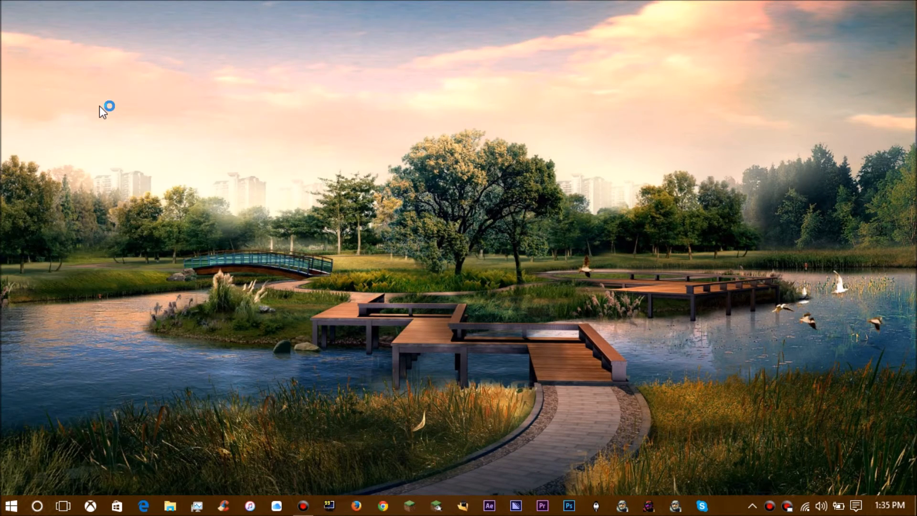
Start Skyrim by pressing PLAY in the Skyrim Launcher.
{"action": "left_click", "coordinate": [729, 506]}
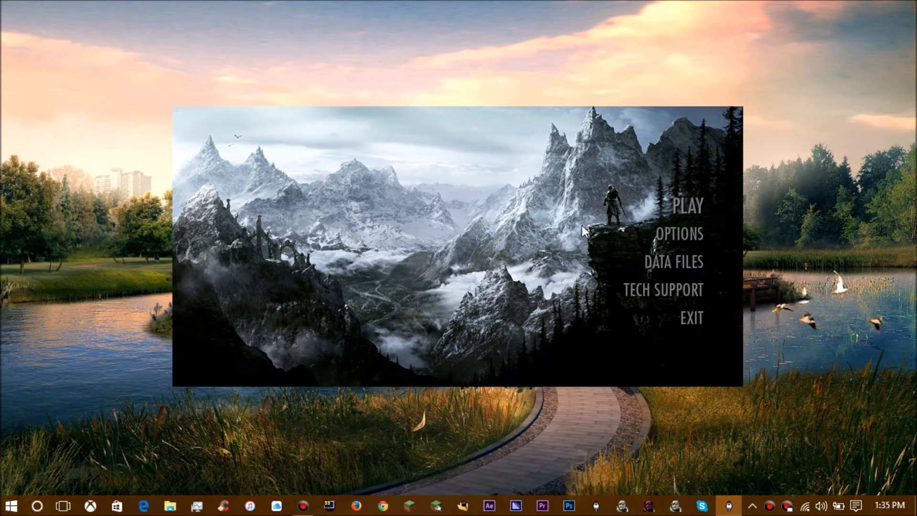
{"action": "left_click", "coordinate": [680, 234]}
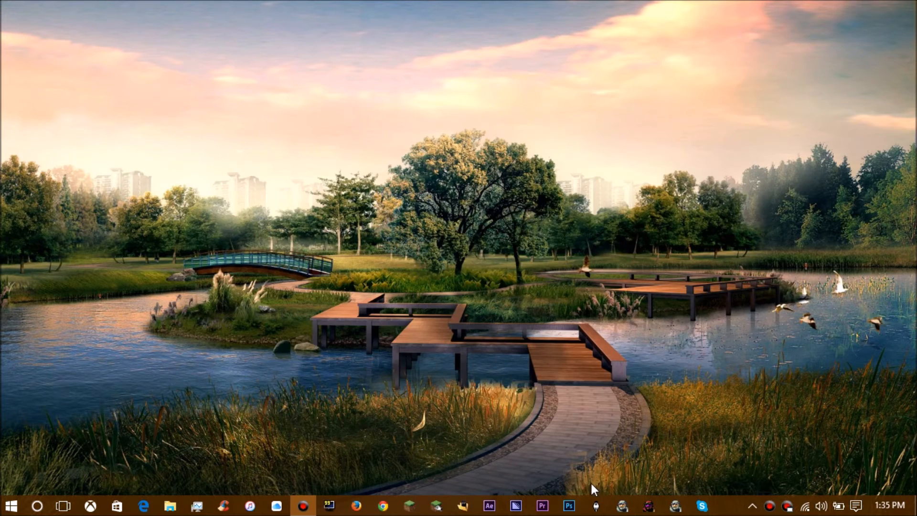
{"action": "mouse_move", "coordinate": [642, 417]}
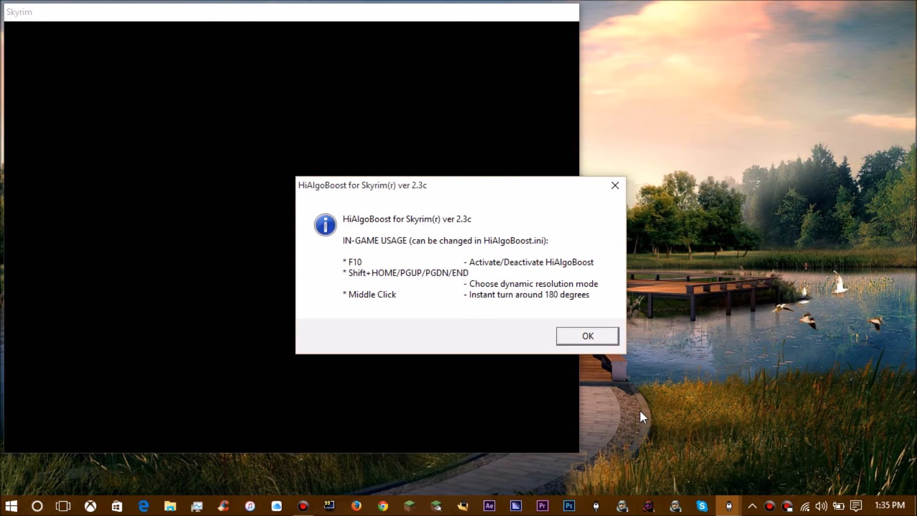
Dismiss the HiAlgoBoost usage notice with OK.
{"action": "left_click", "coordinate": [587, 335]}
{"action": "type", "text": "g"}
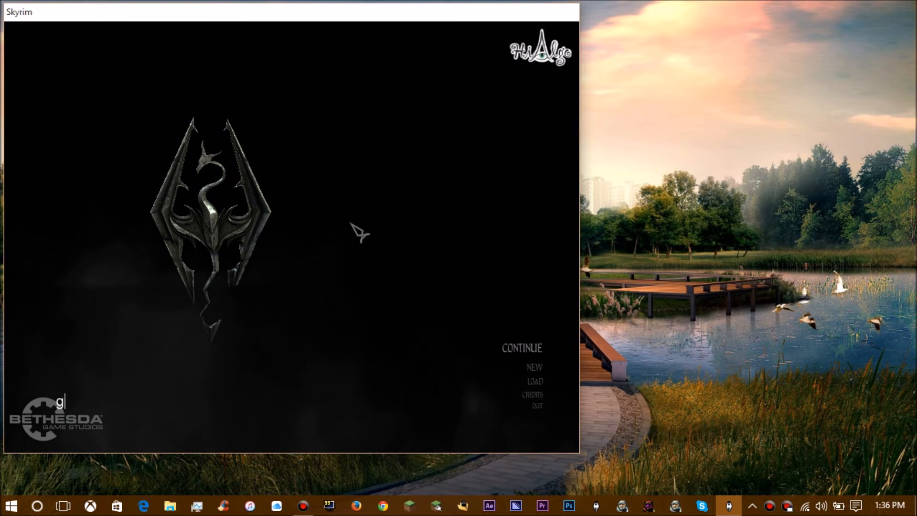
Enter 'get skse version' in the console, retry it, then quit Skyrim to the desktop.
{"action": "type", "text": "et skse ve"}
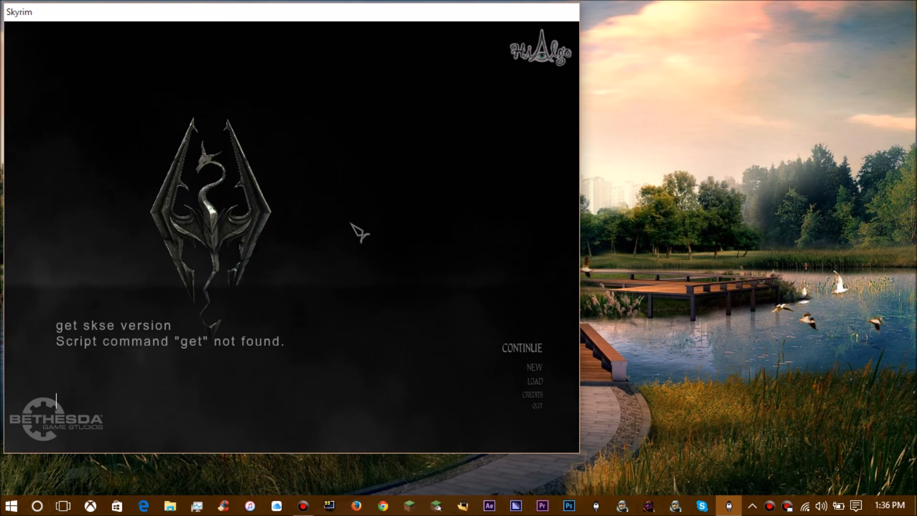
{"action": "type", "text": "getskse version"}
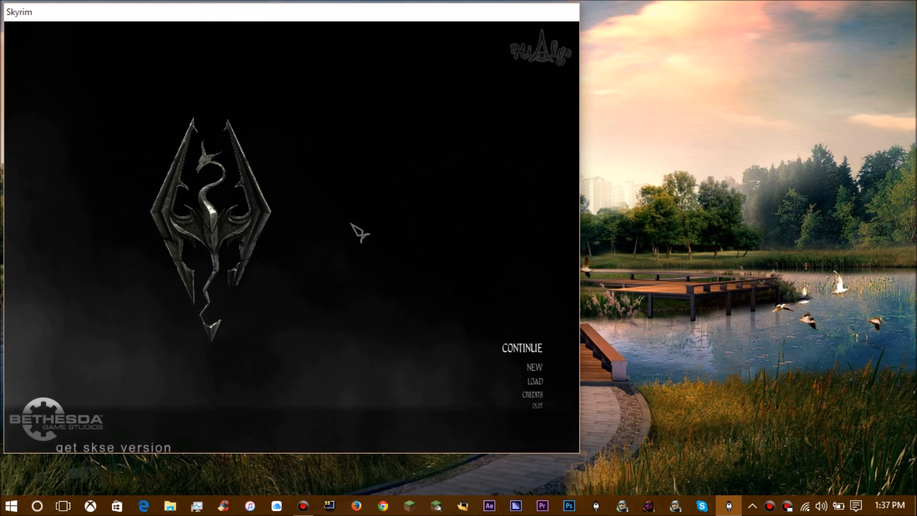
{"action": "left_click", "coordinate": [535, 406]}
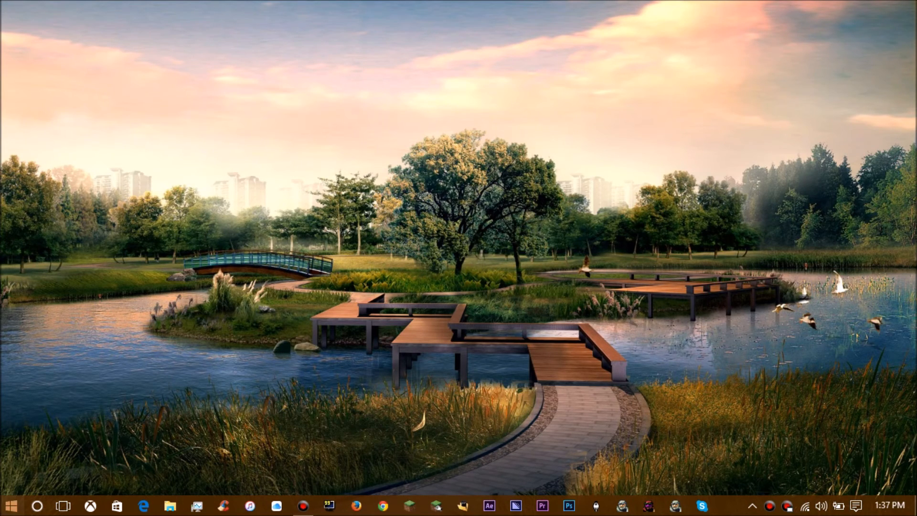
Open File Explorer maximized and go to C:\Users\<user>\Documents\My Games\Skyrim.
{"action": "left_click", "coordinate": [170, 505]}
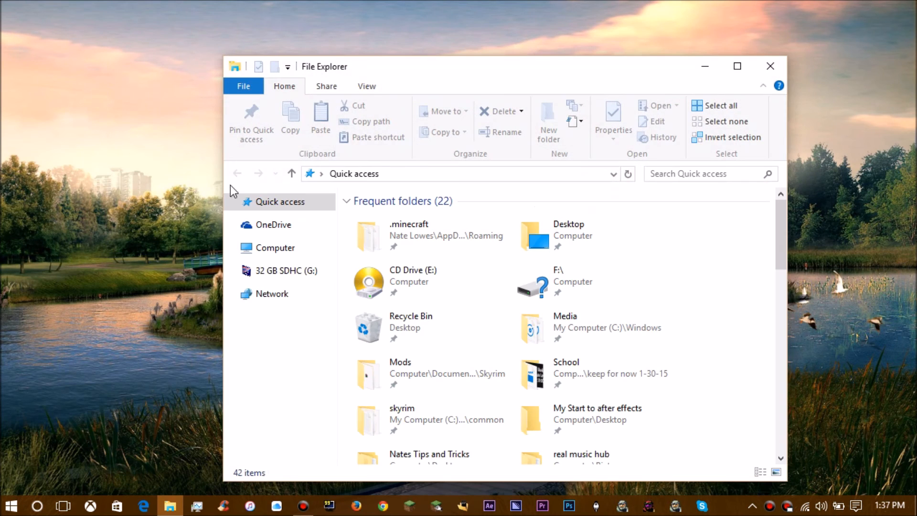
{"action": "left_click", "coordinate": [737, 66]}
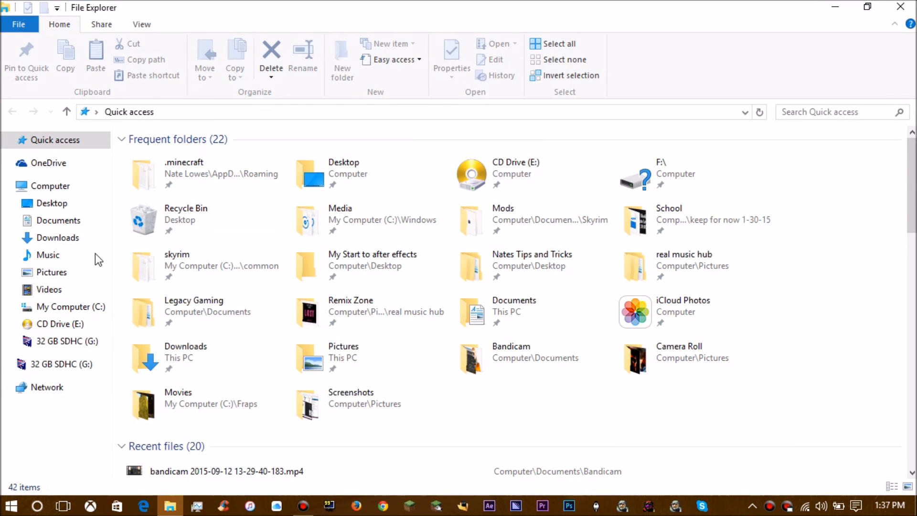
{"action": "left_click", "coordinate": [53, 185]}
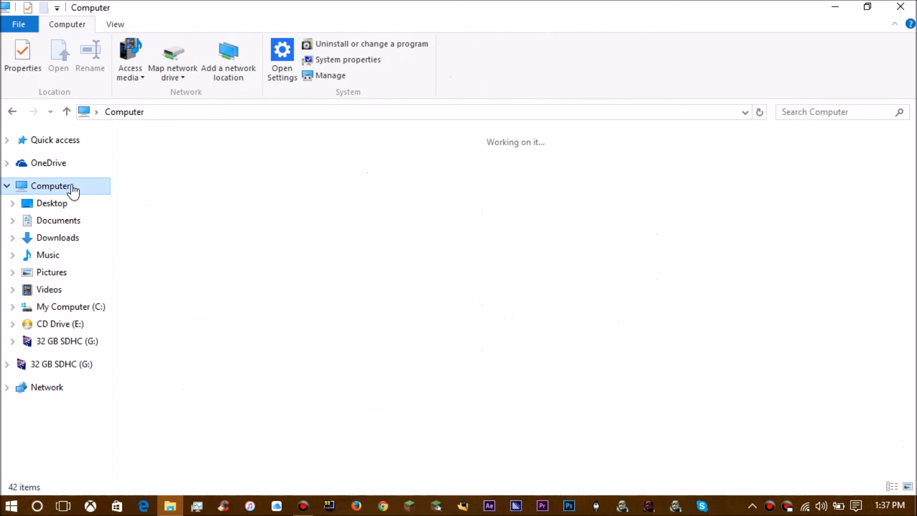
{"action": "double_click", "coordinate": [70, 306]}
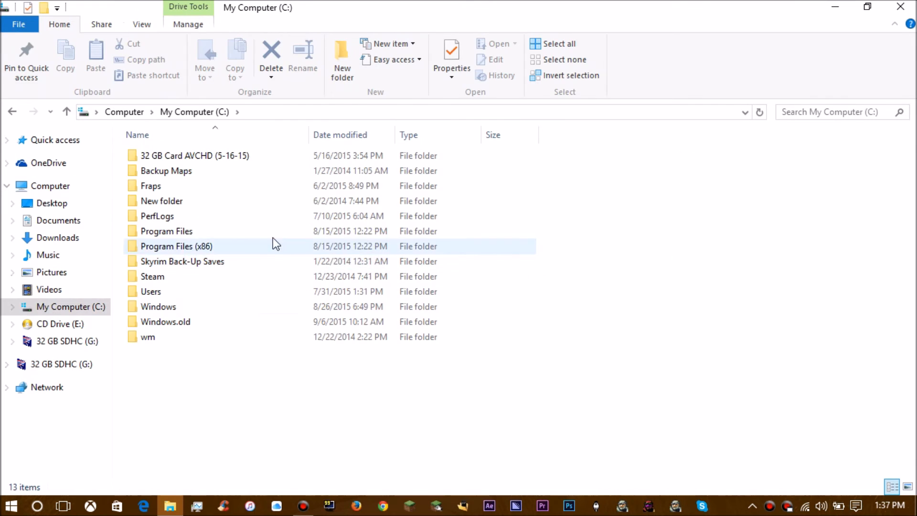
{"action": "double_click", "coordinate": [150, 291]}
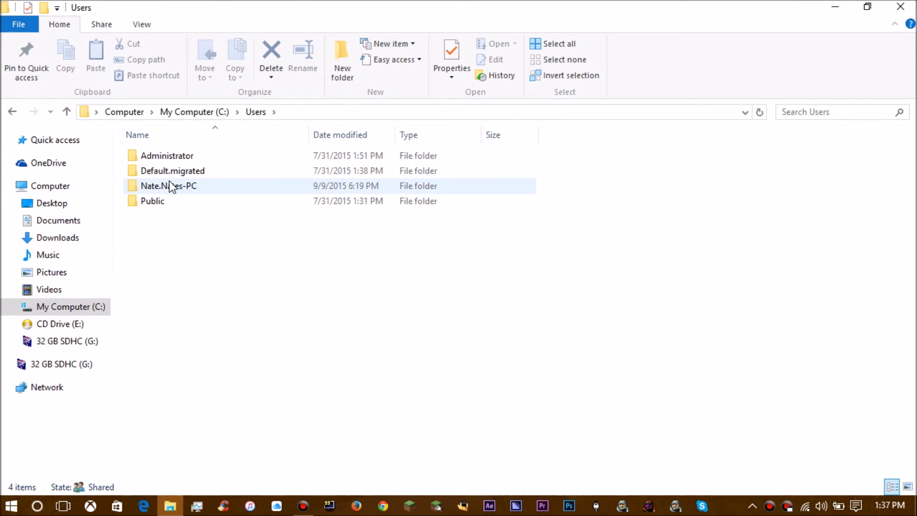
{"action": "double_click", "coordinate": [168, 185]}
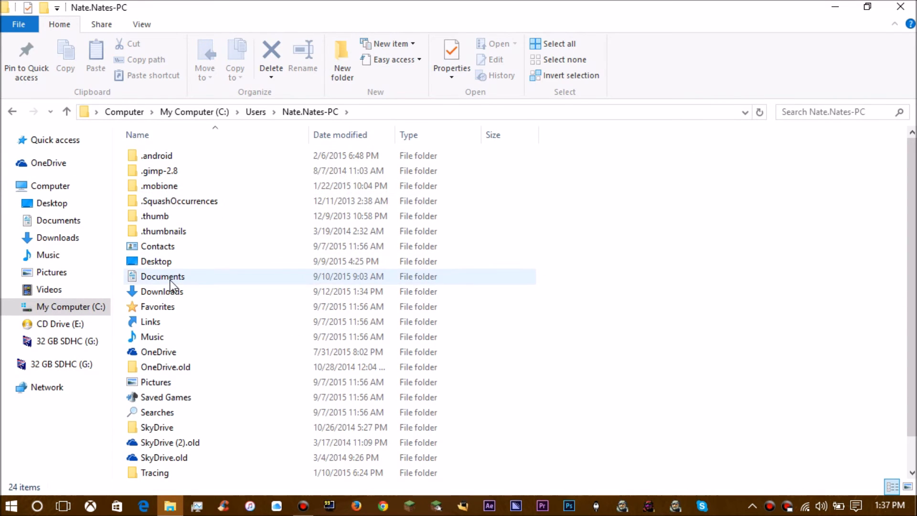
{"action": "double_click", "coordinate": [162, 276]}
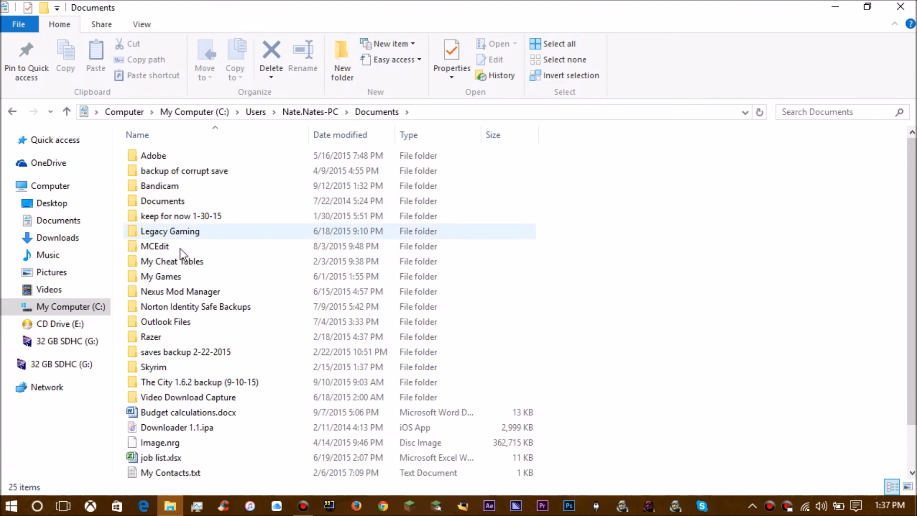
{"action": "double_click", "coordinate": [160, 276]}
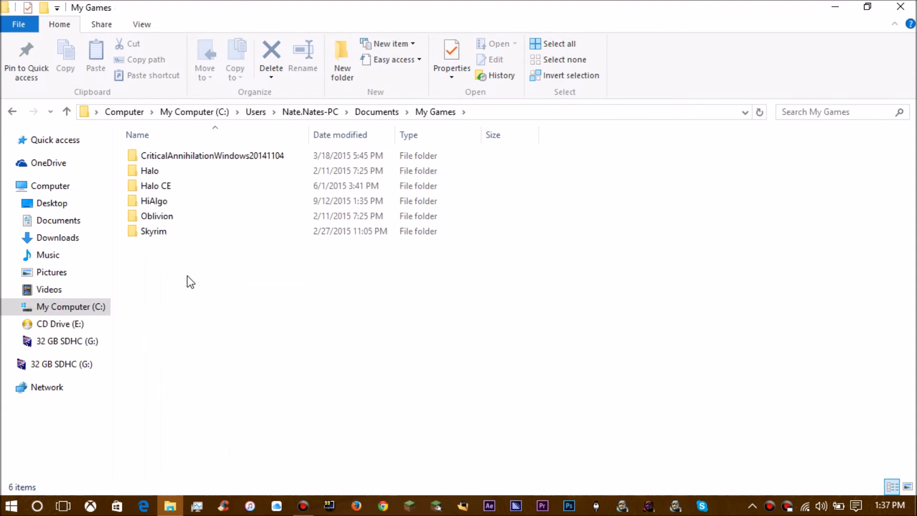
{"action": "left_click", "coordinate": [154, 231]}
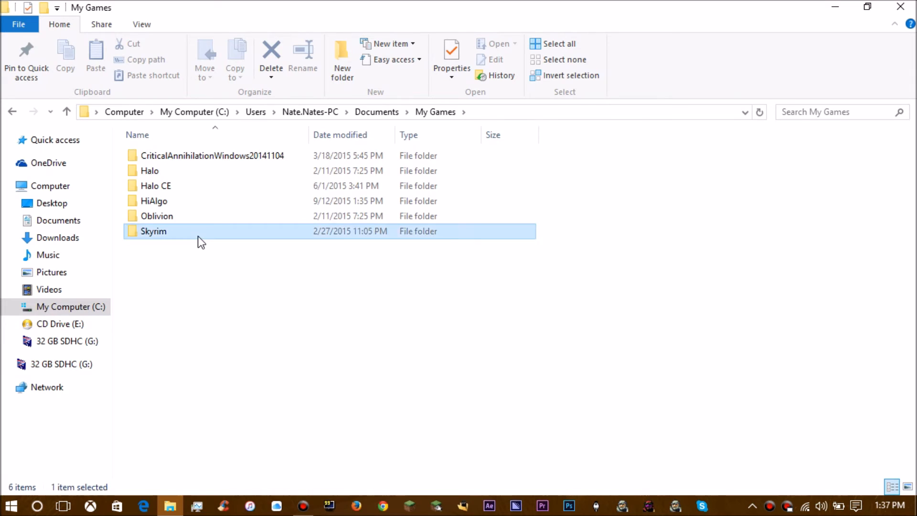
{"action": "double_click", "coordinate": [153, 231]}
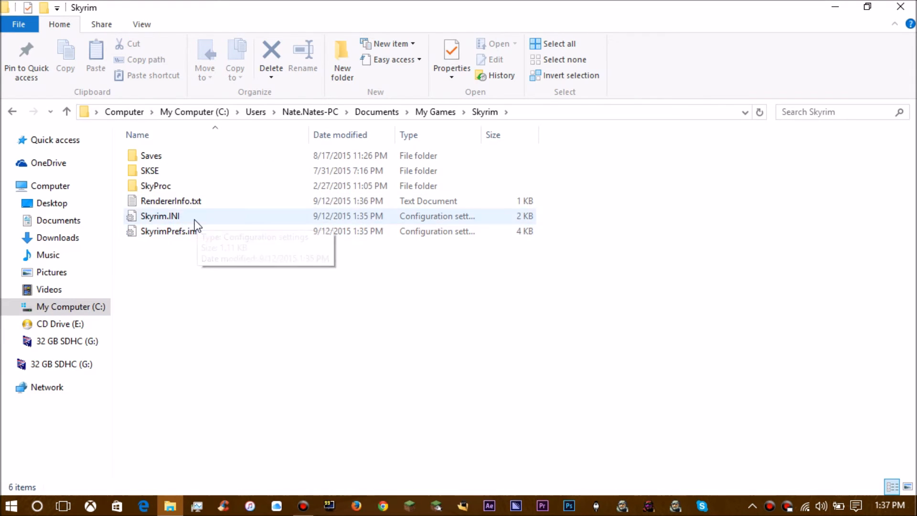
{"action": "mouse_move", "coordinate": [175, 222]}
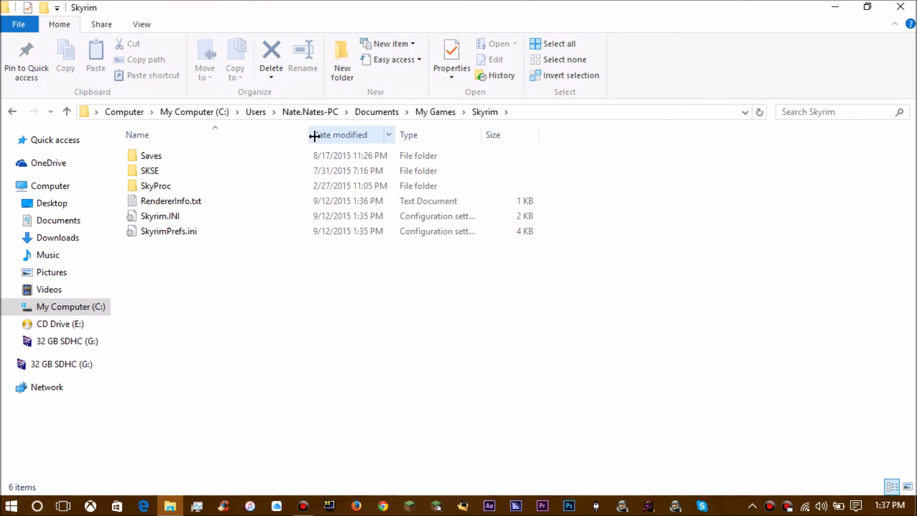
{"action": "mouse_move", "coordinate": [224, 302]}
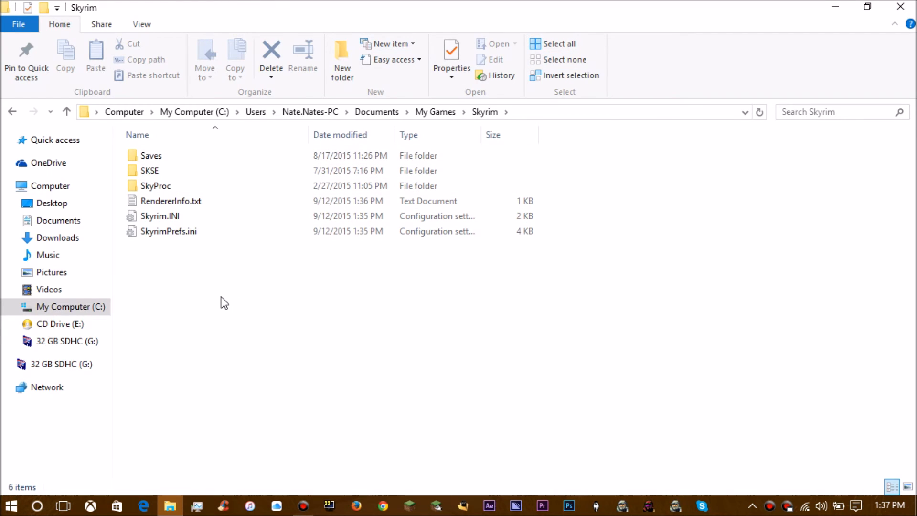
{"action": "mouse_move", "coordinate": [143, 24]}
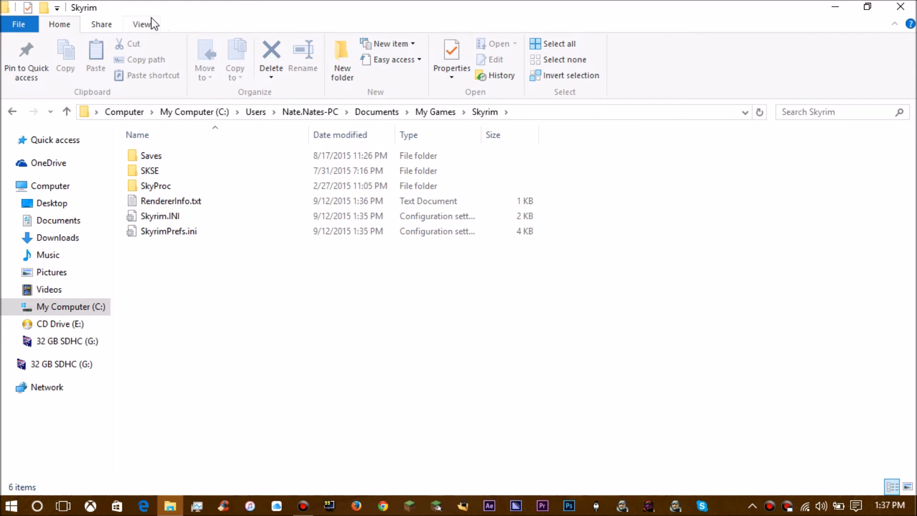
{"action": "left_click", "coordinate": [142, 24]}
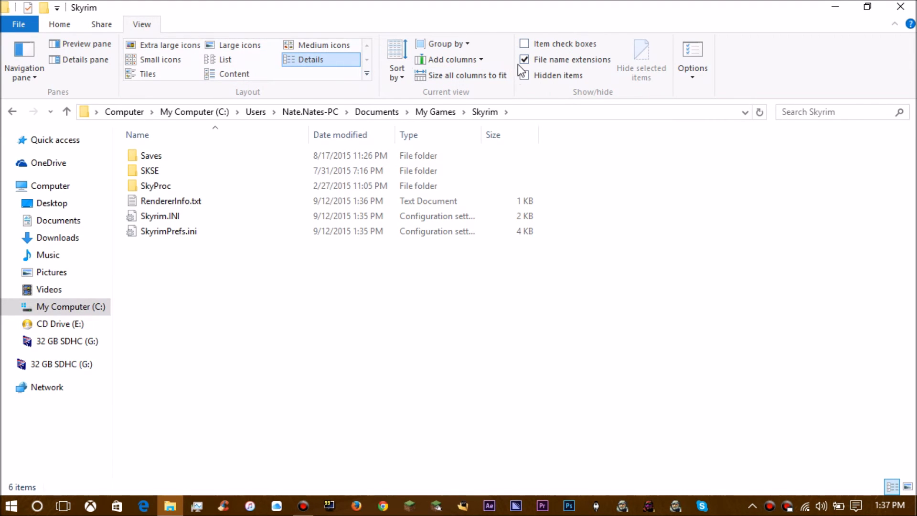
Toggle file name extensions off and back on, then select and delete Skyrim.INI.
{"action": "left_click", "coordinate": [524, 59]}
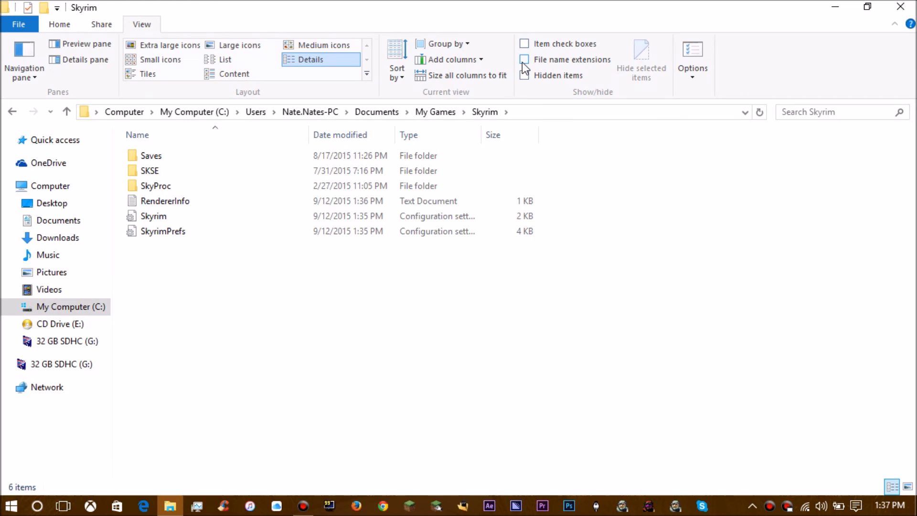
{"action": "left_click", "coordinate": [525, 60]}
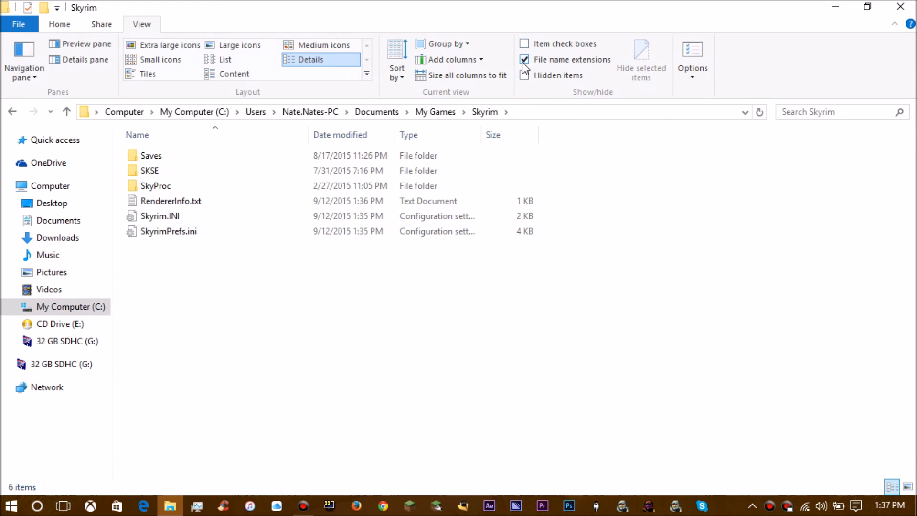
{"action": "left_click", "coordinate": [159, 215]}
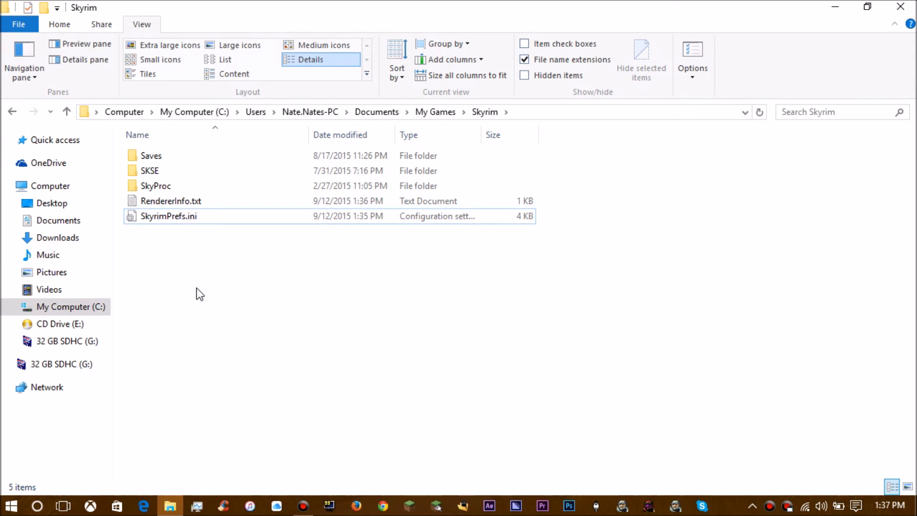
{"action": "mouse_move", "coordinate": [610, 427]}
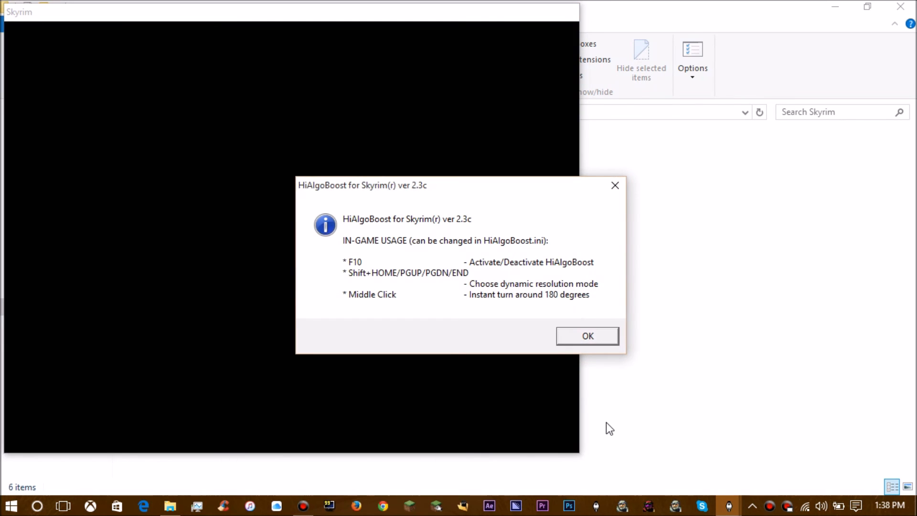
Dismiss the HiAlgoBoost notice and choose NEW from the relaunched game's main menu.
{"action": "left_click", "coordinate": [587, 335]}
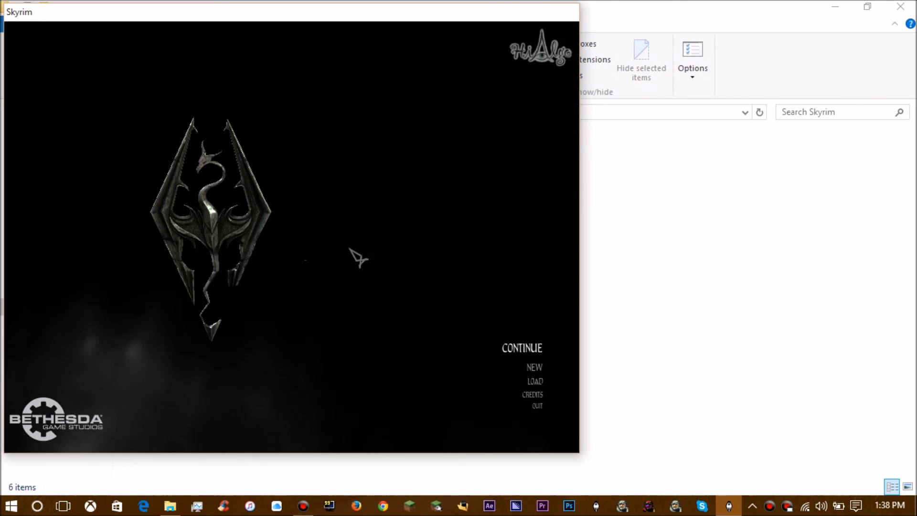
{"action": "mouse_move", "coordinate": [529, 373]}
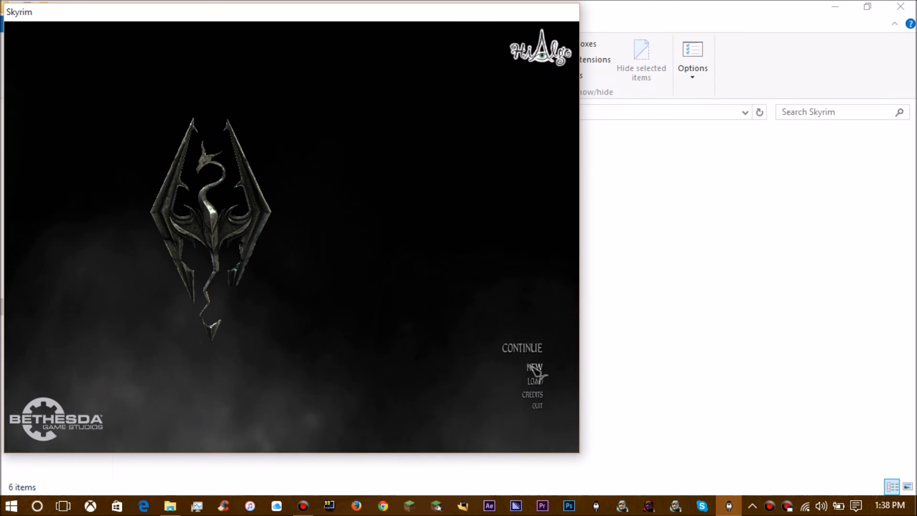
{"action": "left_click", "coordinate": [536, 405]}
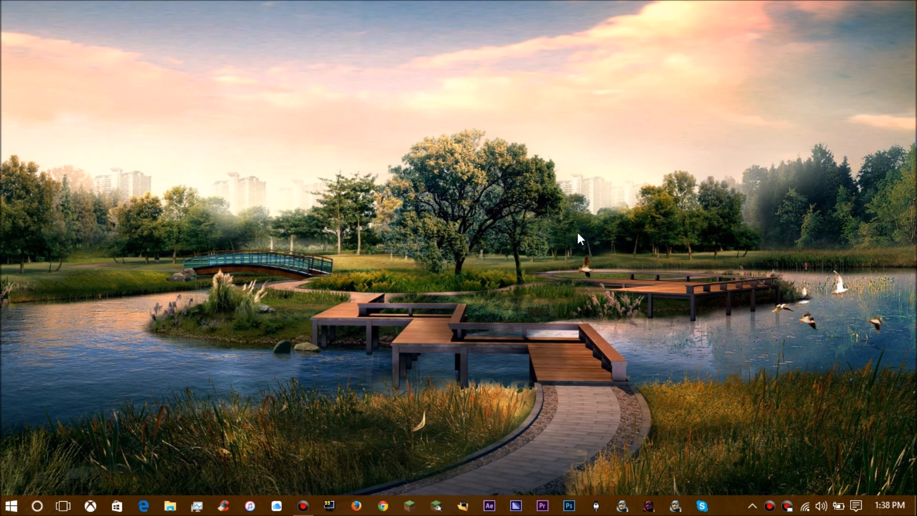
{"action": "mouse_move", "coordinate": [196, 298]}
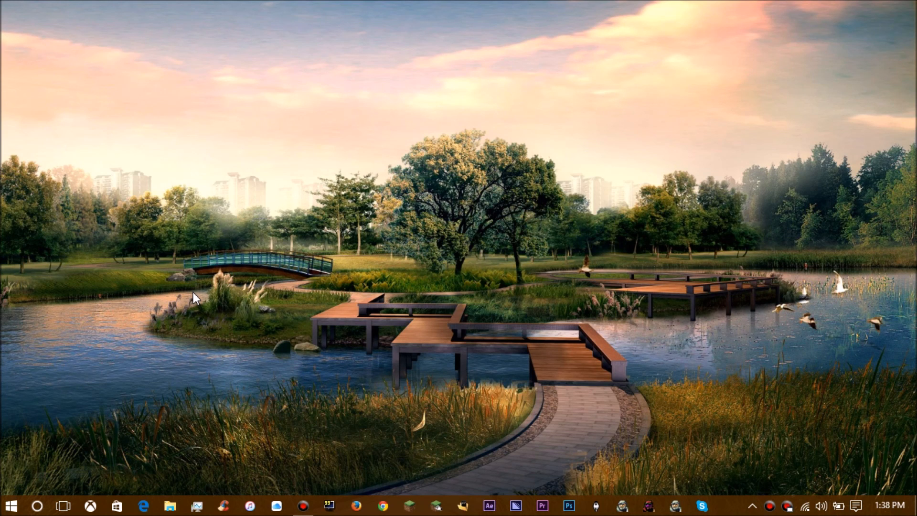